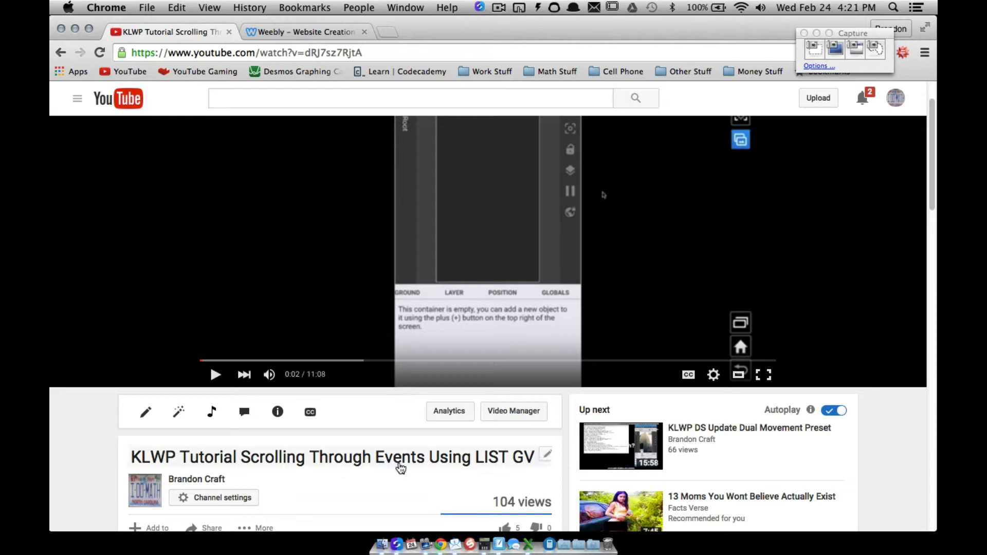
mouse_move(407, 477)
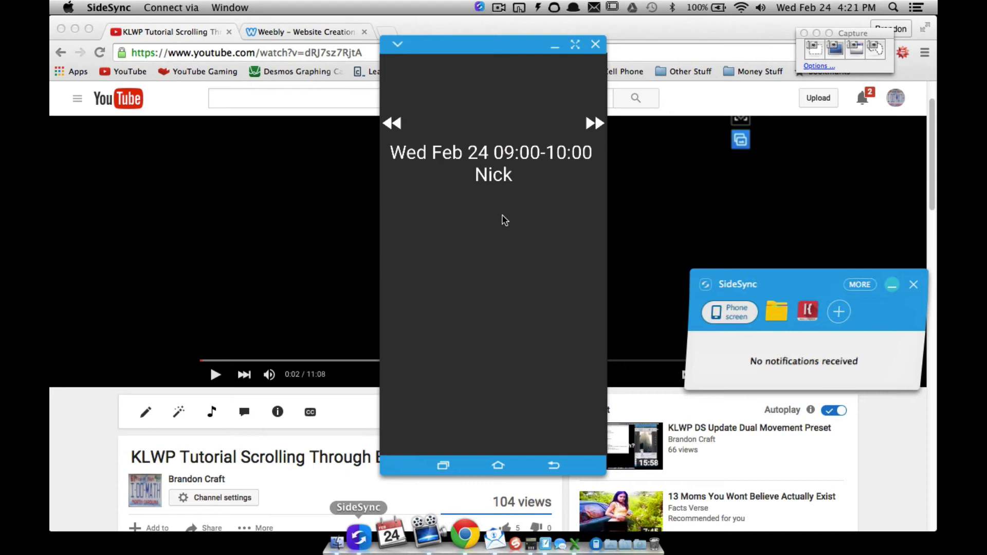
- Maximize the SideSync phone window and open the folder containing KLWP
left_click(574, 44)
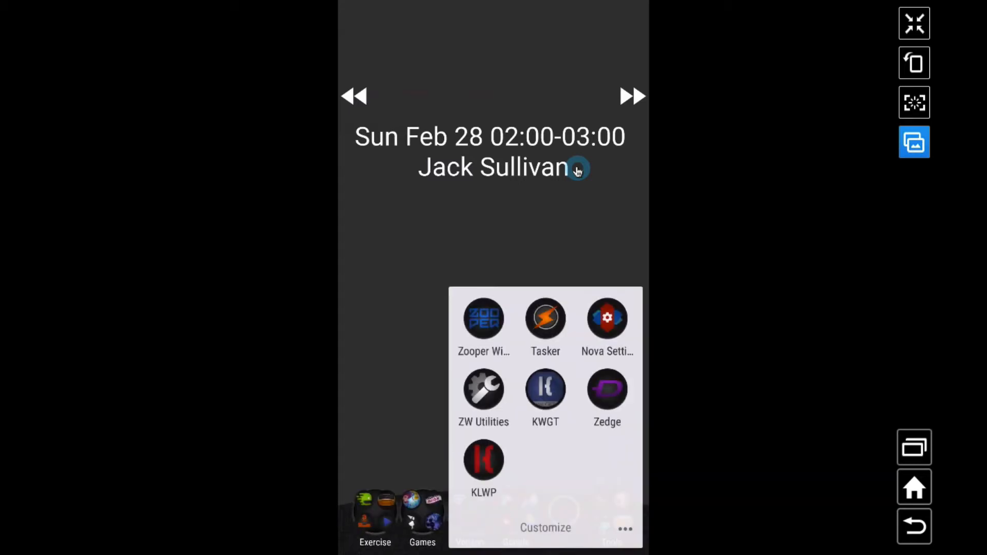
- Launch KLWP to edit the preset with the event Text and two FontIcons
left_click(483, 460)
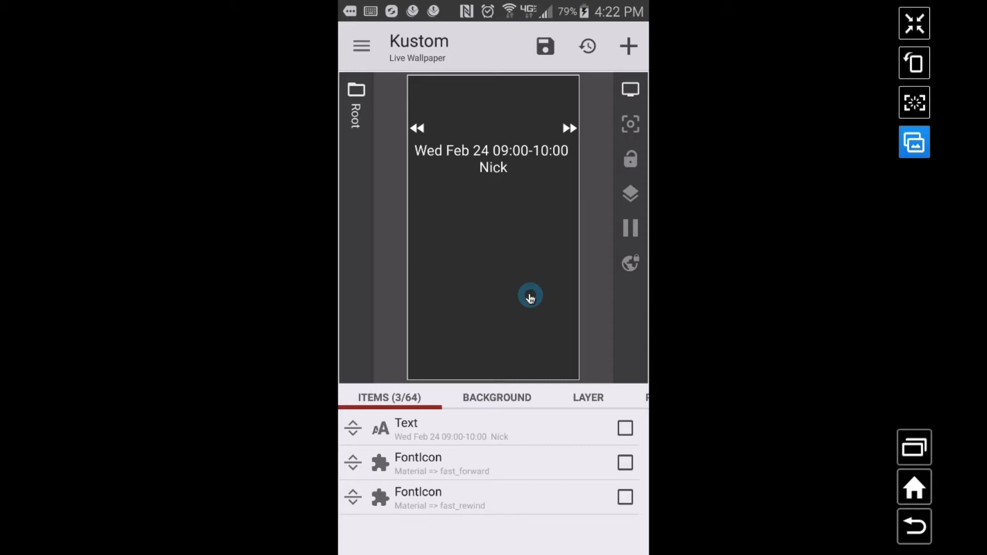
mouse_move(519, 162)
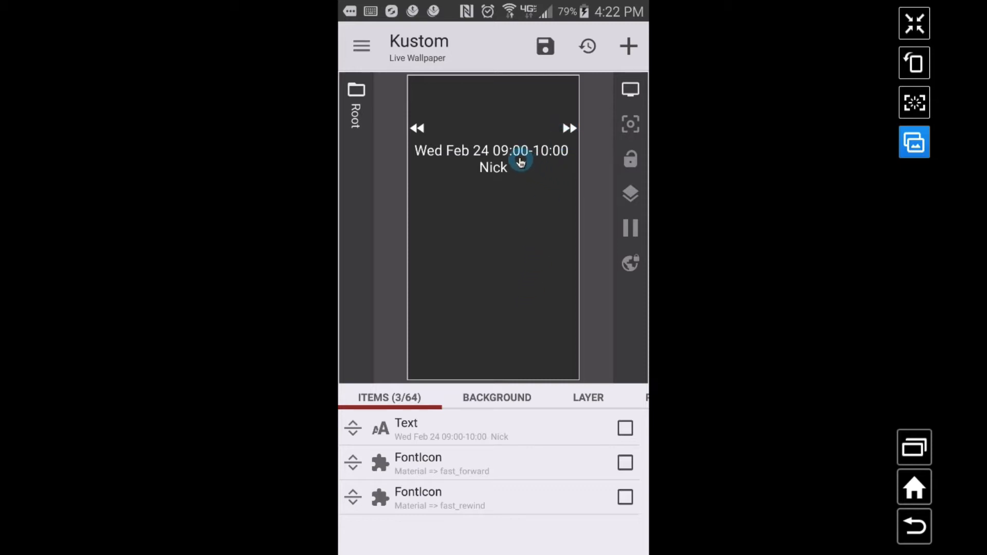
mouse_move(497, 263)
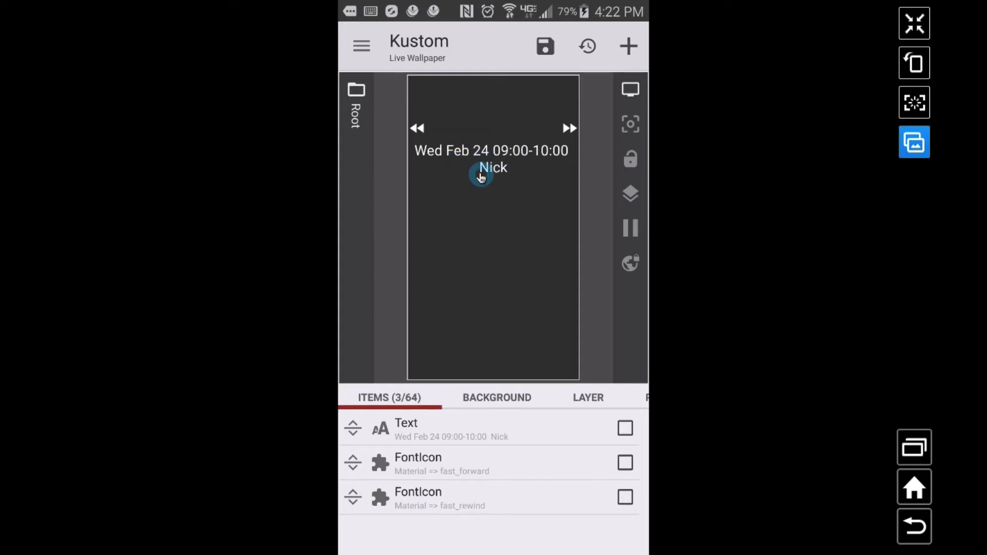
mouse_move(550, 289)
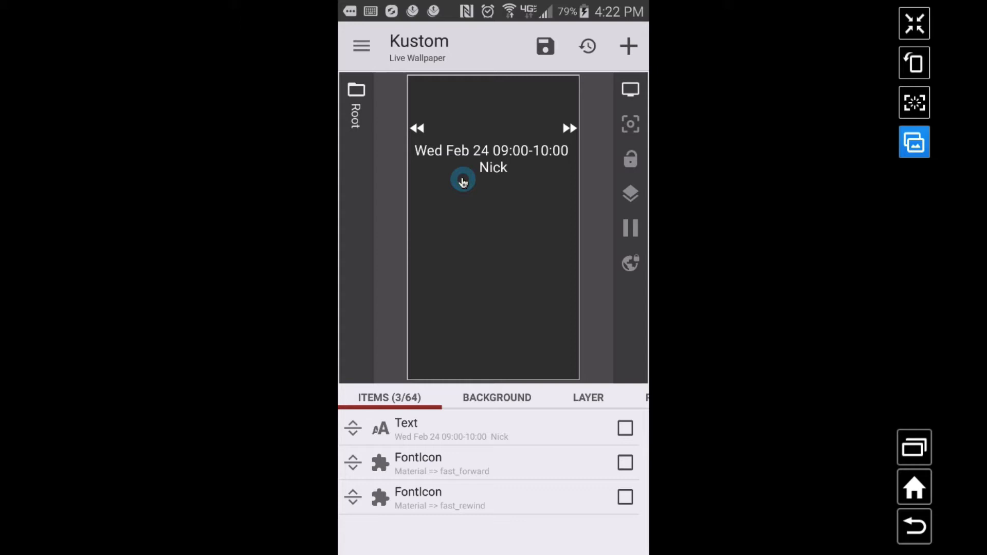
mouse_move(459, 271)
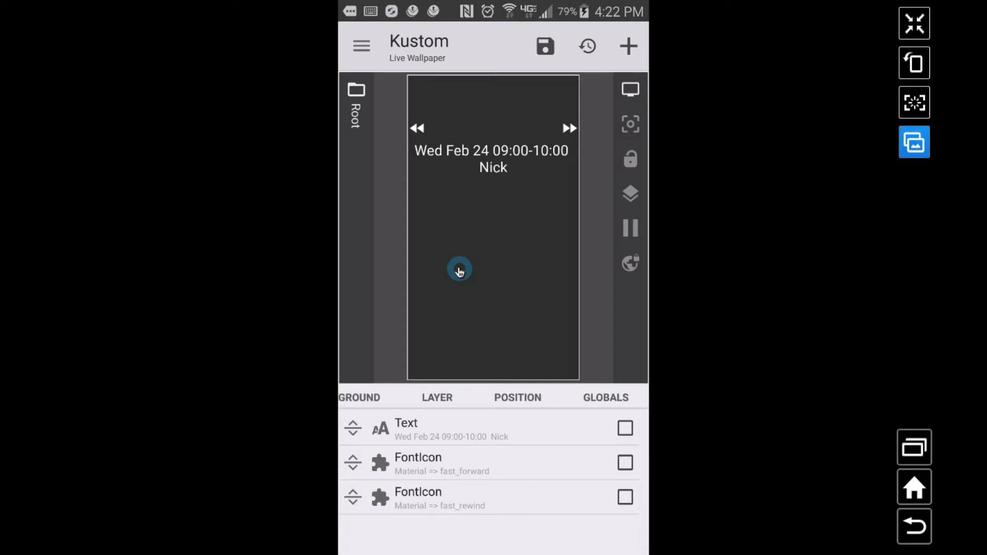
- Change the event global's list options to 0,4,8,12 and confirm
left_click(605, 397)
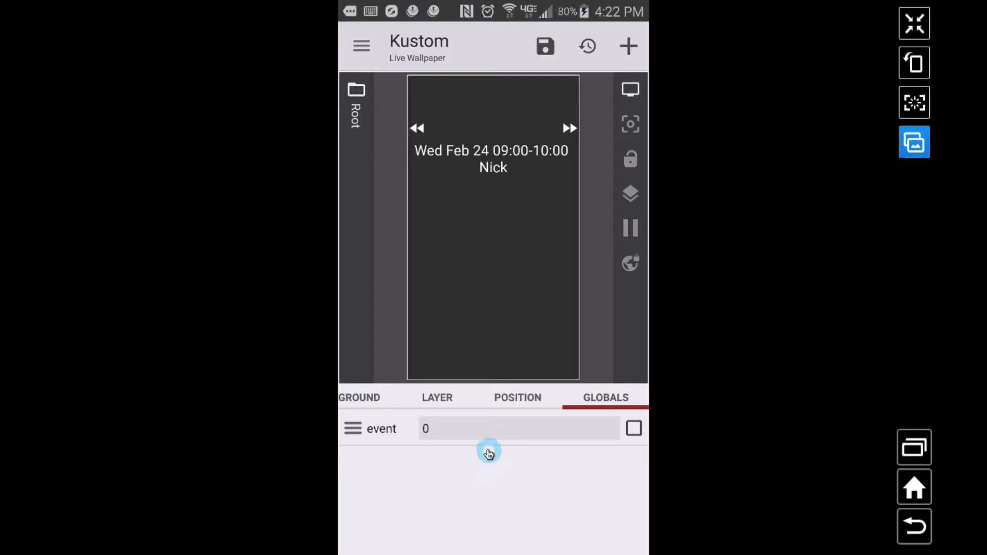
left_click(633, 428)
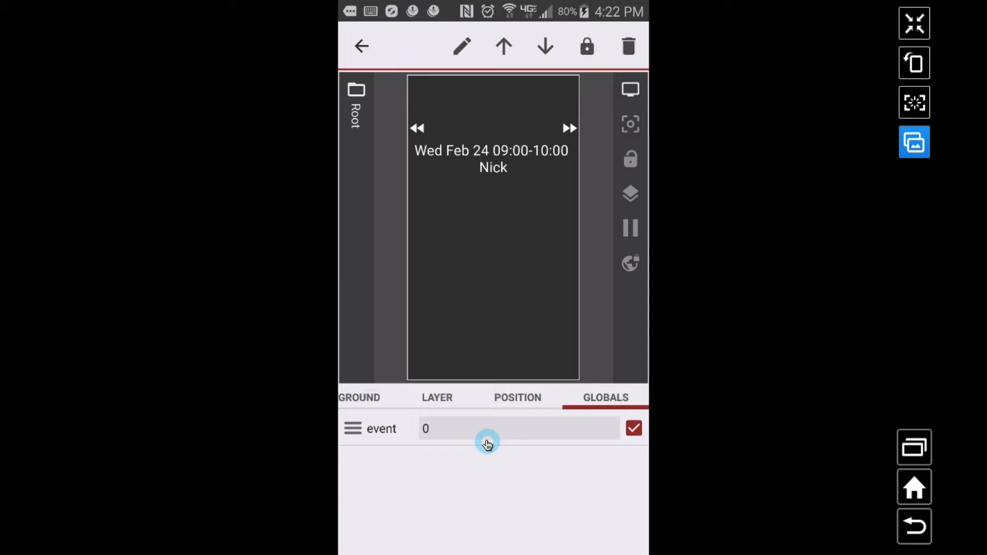
left_click(487, 428)
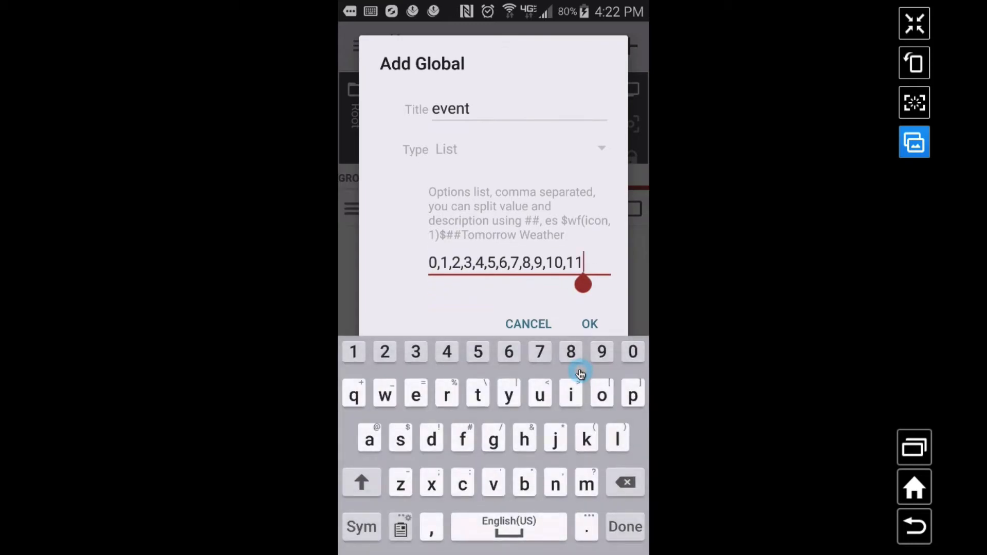
key("backspace")
type("0,4")
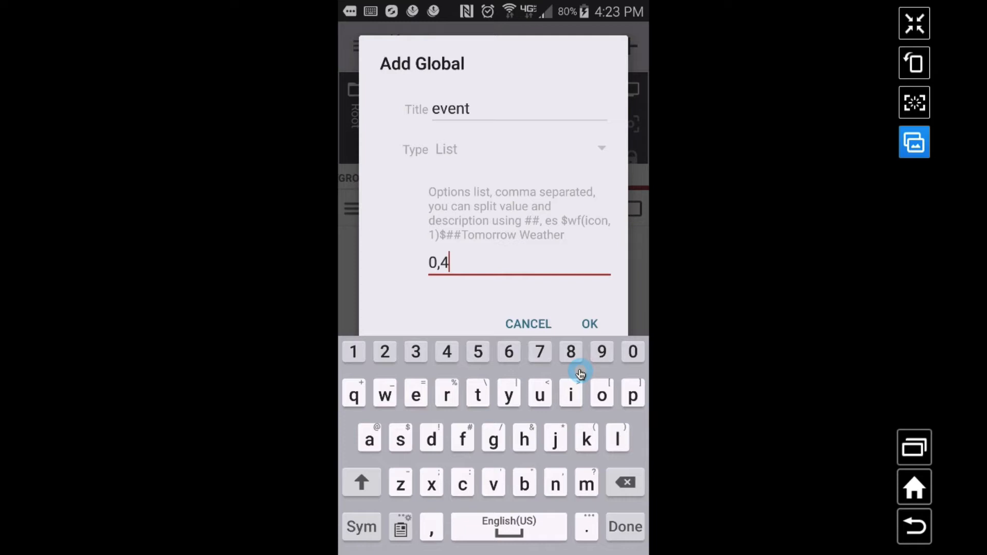
mouse_move(466, 317)
type(",8")
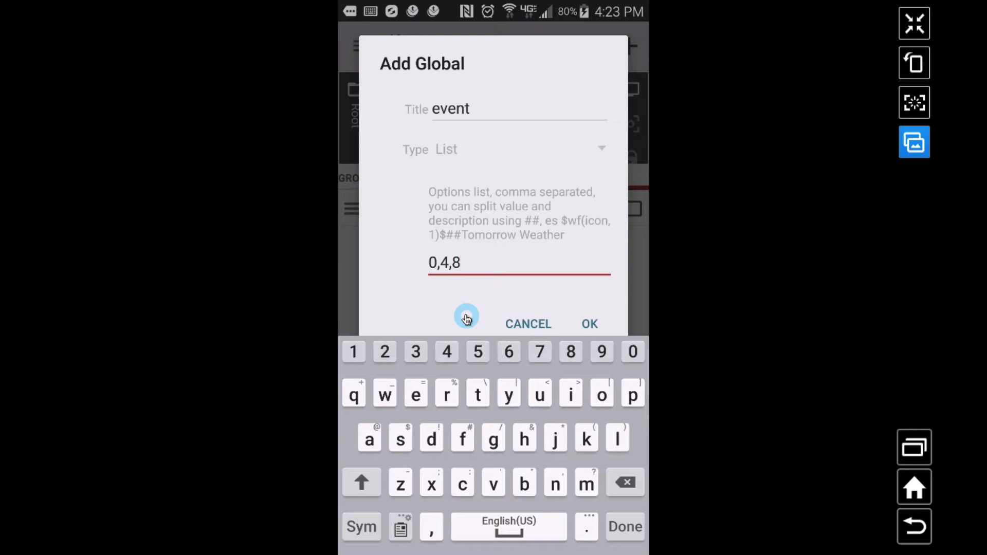
type(",12")
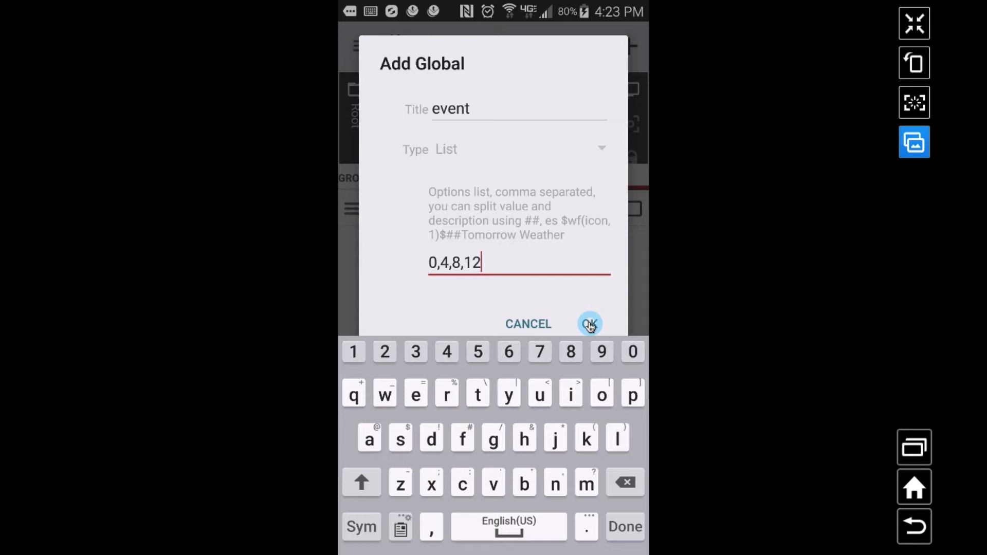
left_click(589, 323)
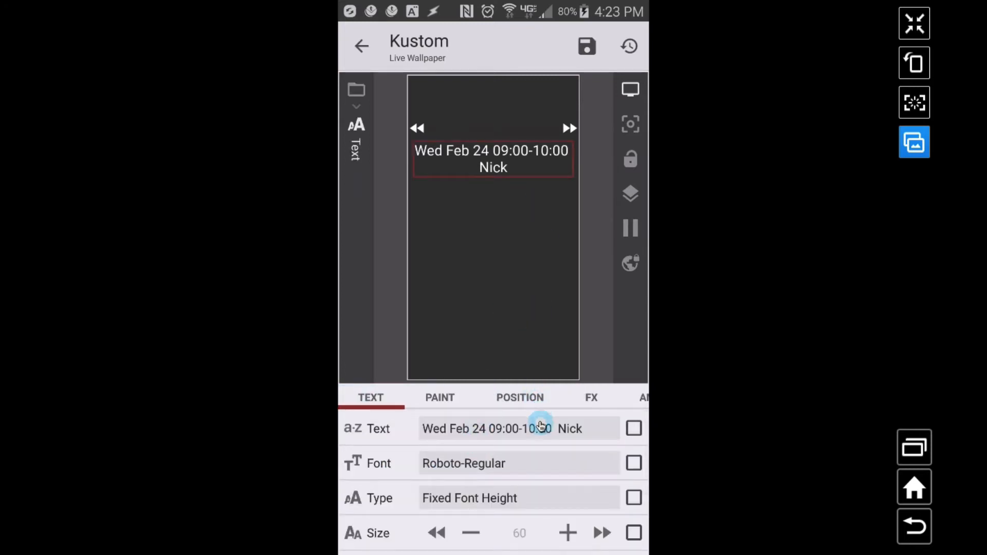
- Open the Text item's formula editor to remove the $ci(title, gv(event))$ line
left_click(516, 429)
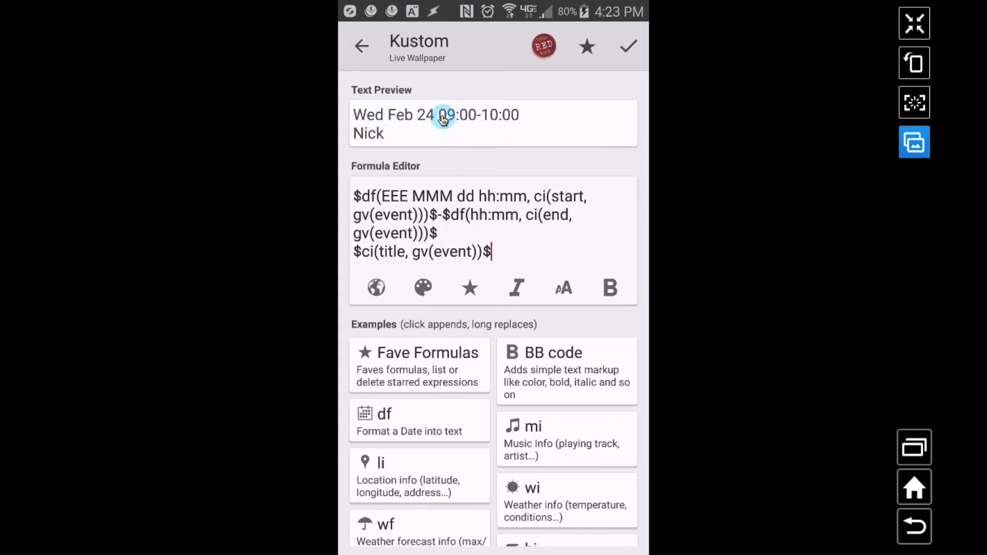
mouse_move(497, 179)
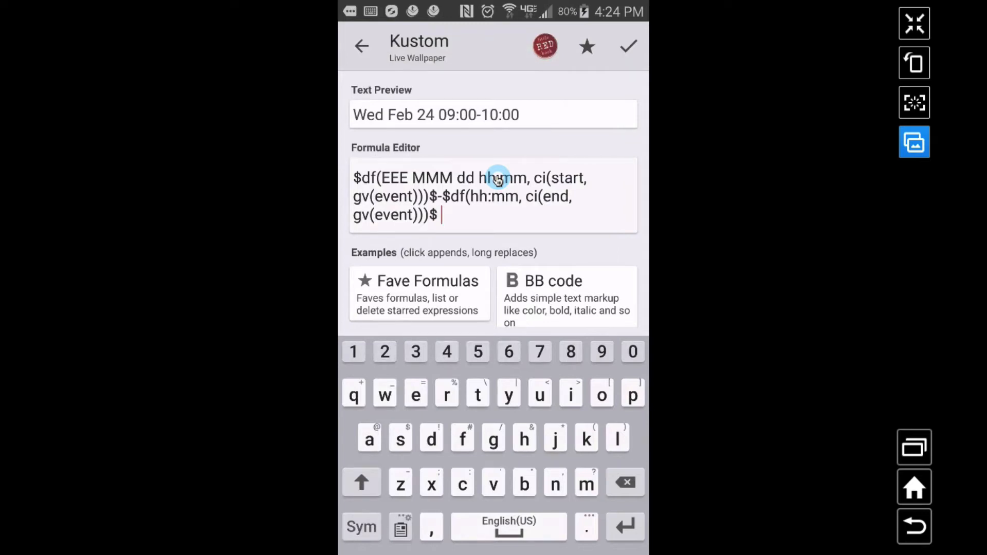
- Copy the date formula and offset its lines with gv(event)+1
double_click(392, 196)
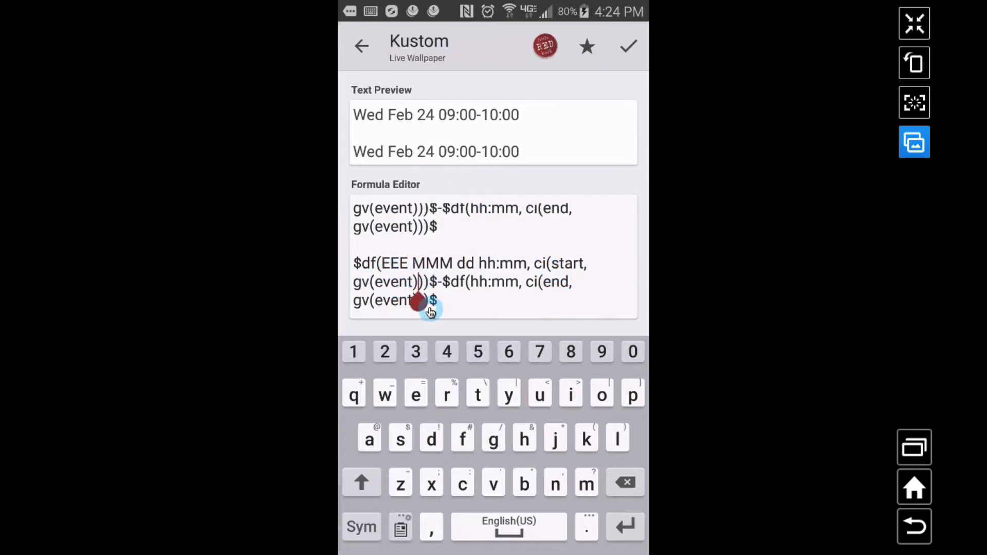
left_click(361, 527)
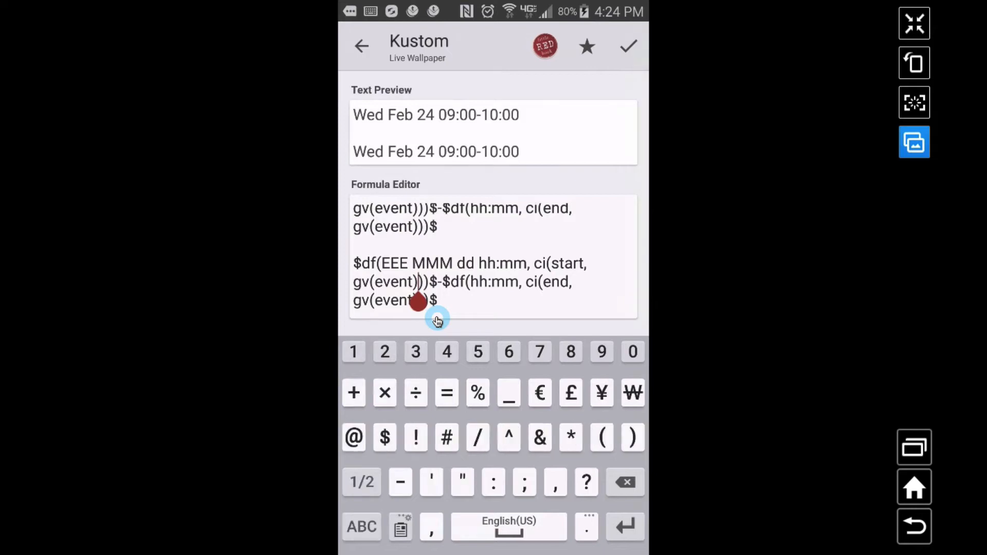
type("+")
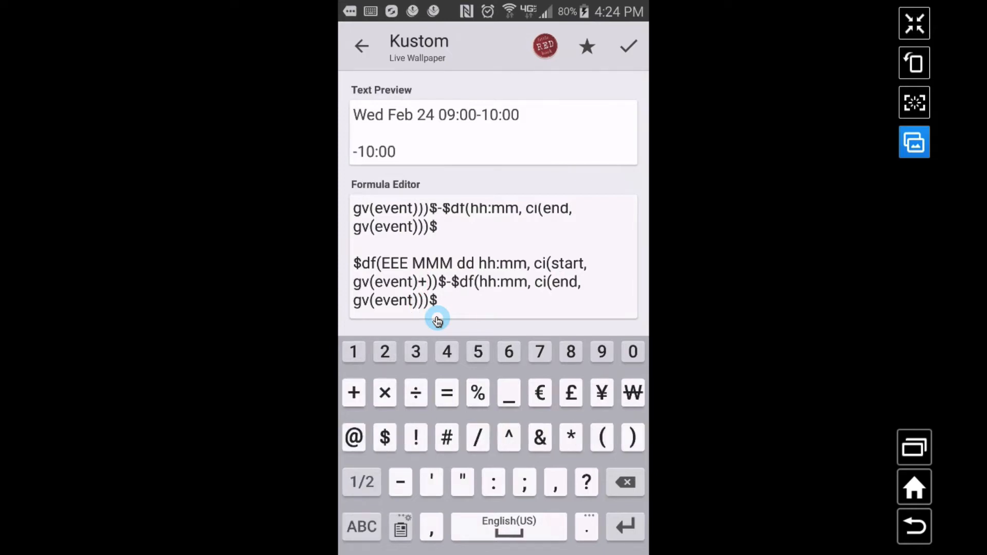
type("1")
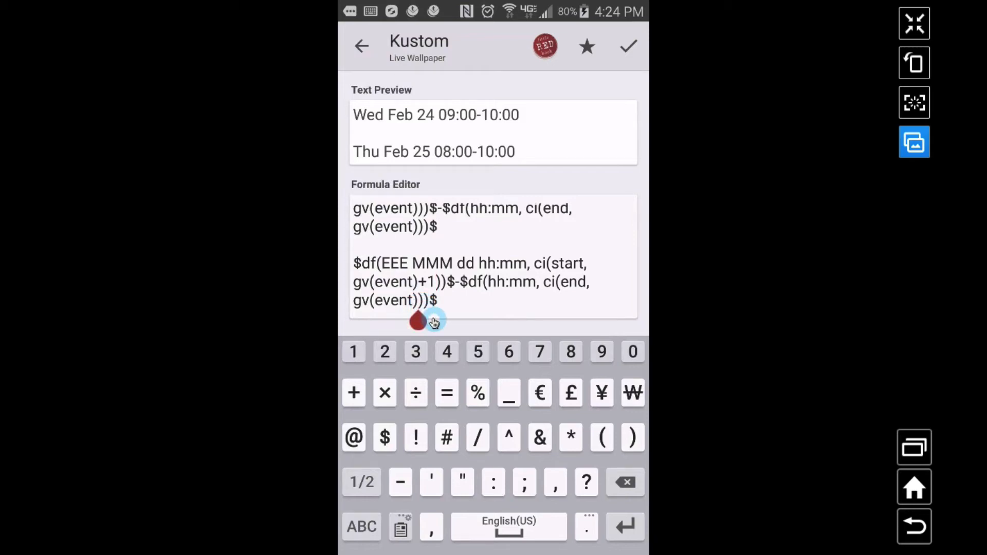
type("+1")
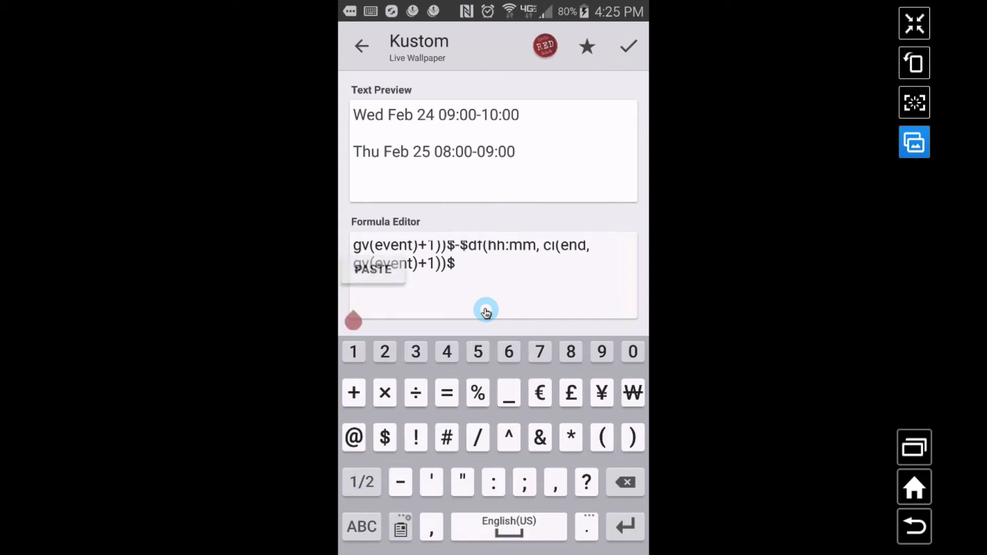
- Paste a fourth date line using gv(event)+3 and save the formula
left_click(372, 268)
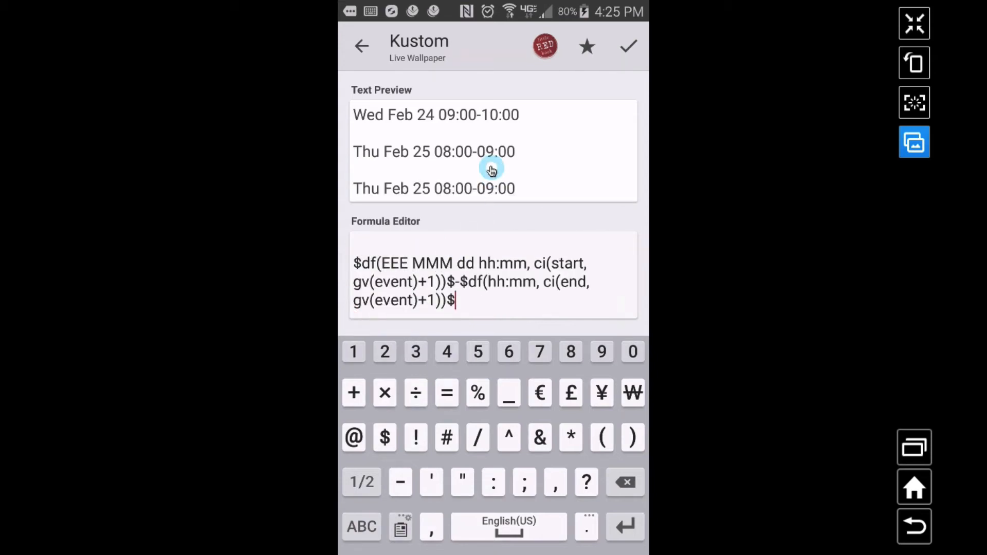
mouse_move(371, 157)
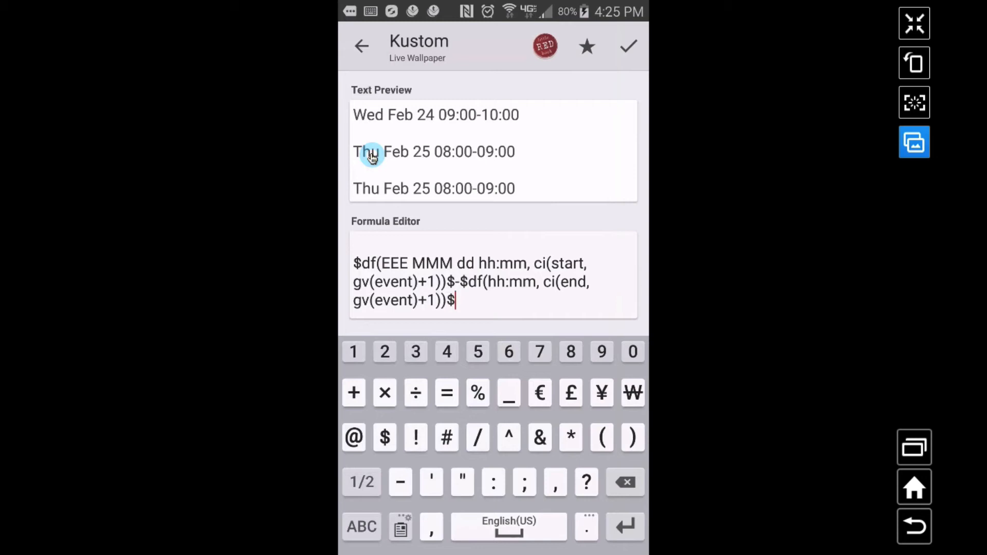
mouse_move(455, 230)
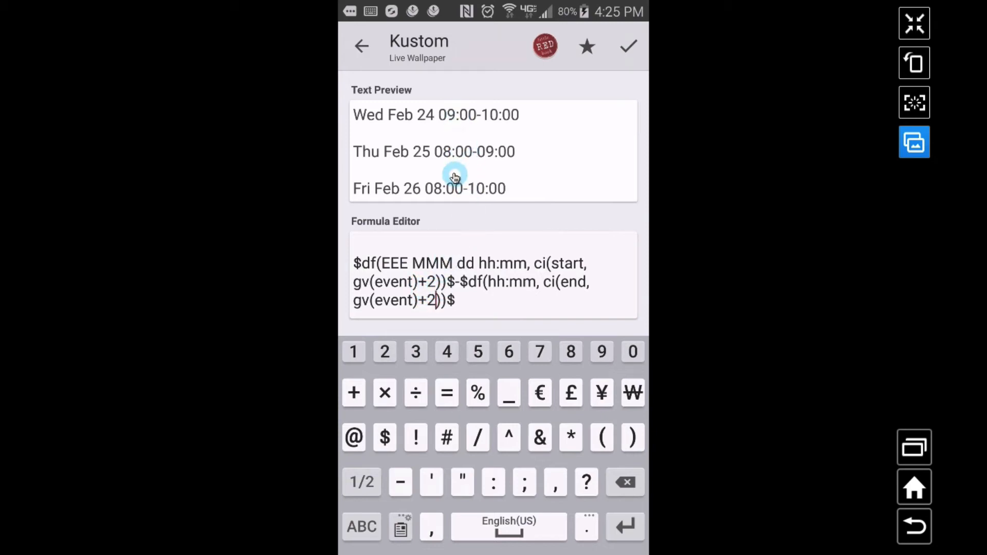
left_click(462, 285)
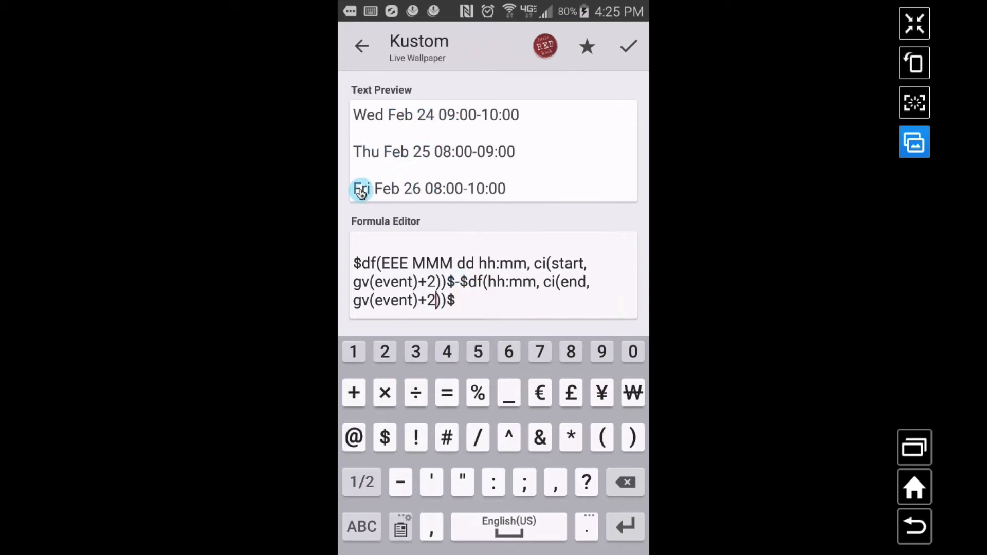
left_click(425, 291)
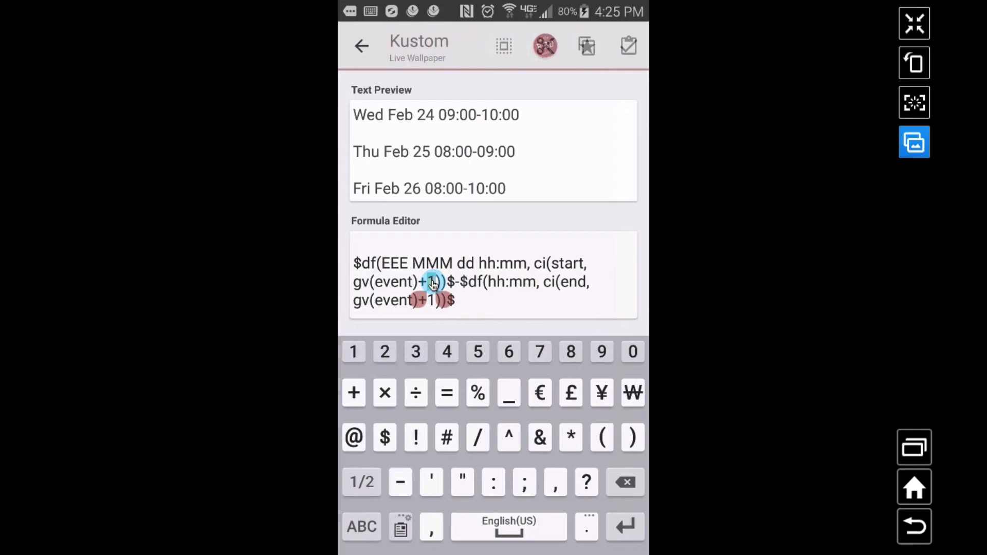
type("3")
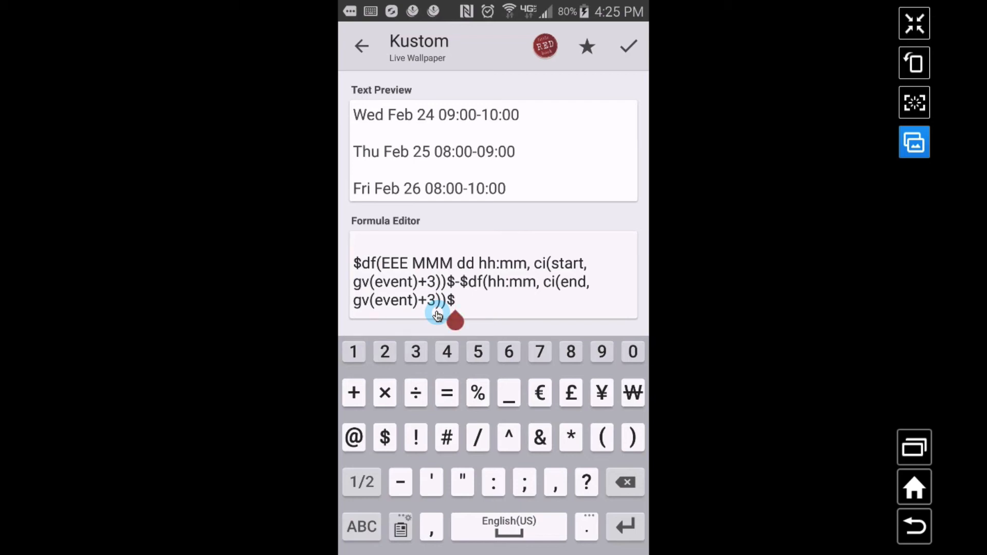
left_click(628, 46)
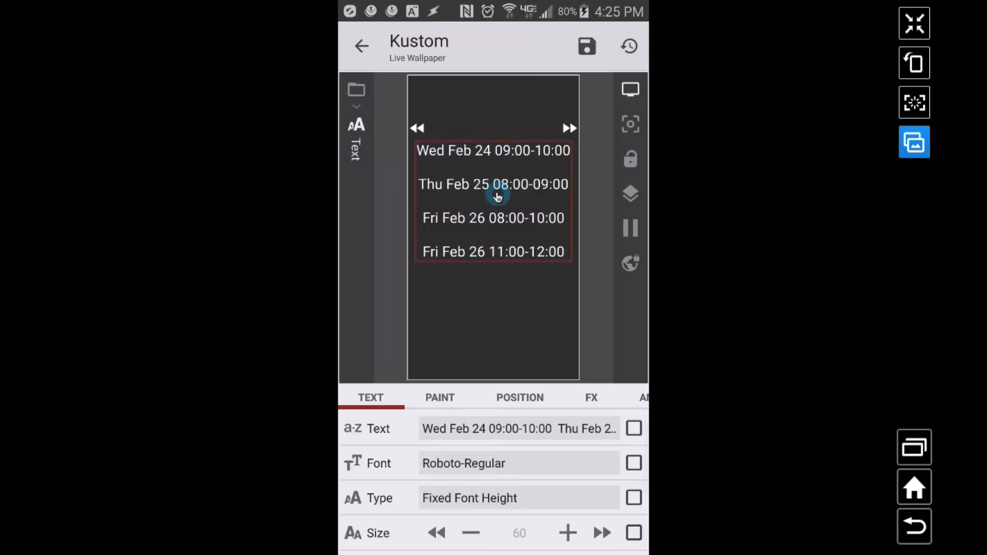
mouse_move(495, 265)
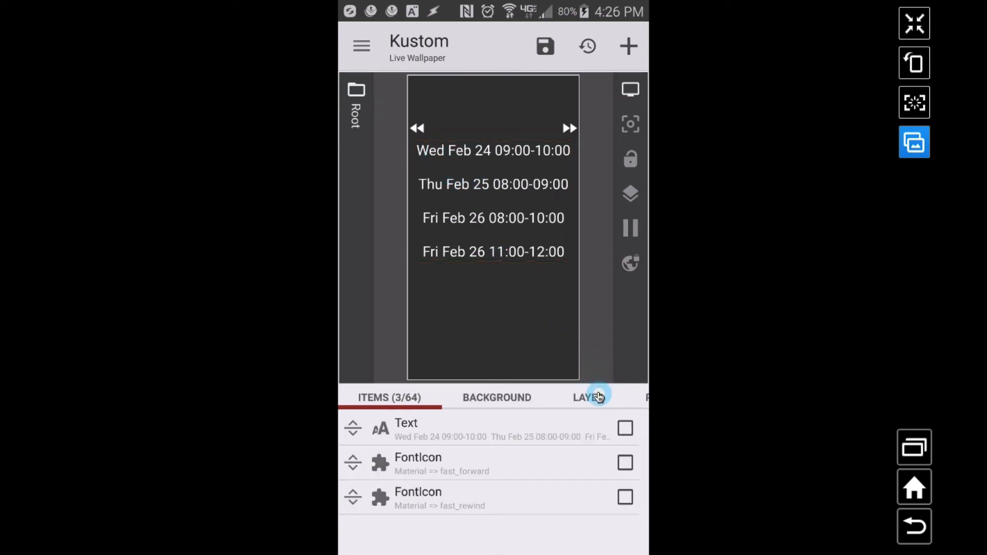
- Show the GLOBALS tab with the event global at 0
left_click(592, 397)
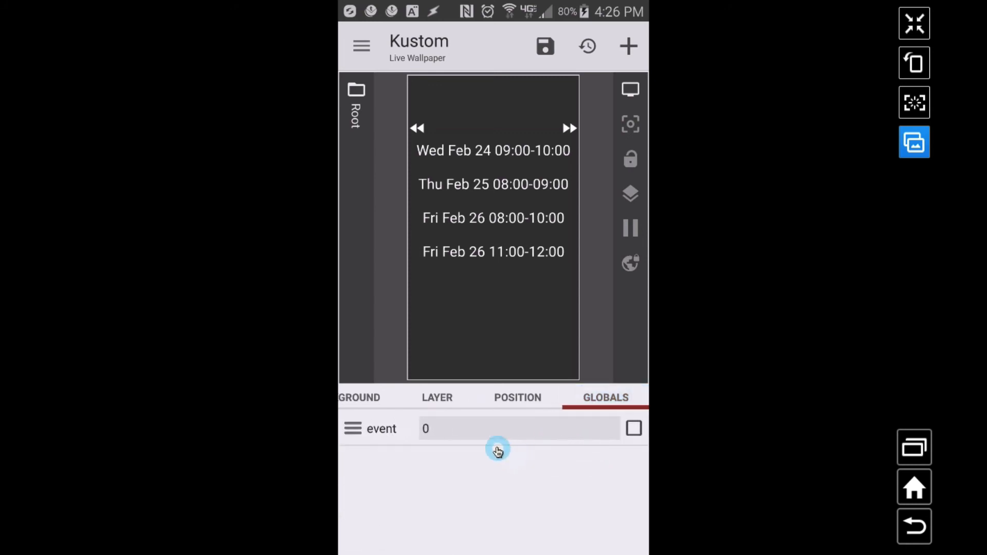
- Set the event global to 0, then 4, 8 and 12, reaching Fri Mar 04
left_click(516, 428)
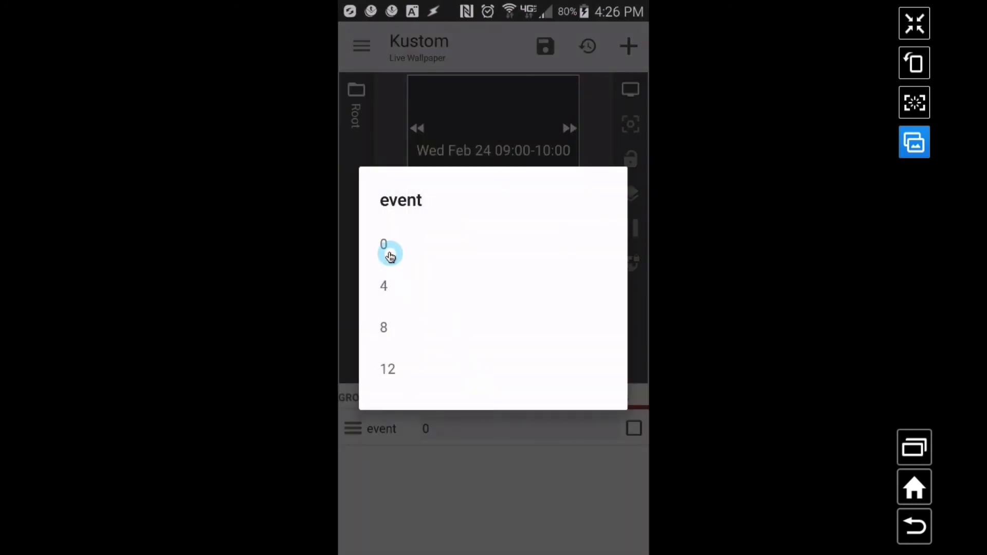
mouse_move(396, 370)
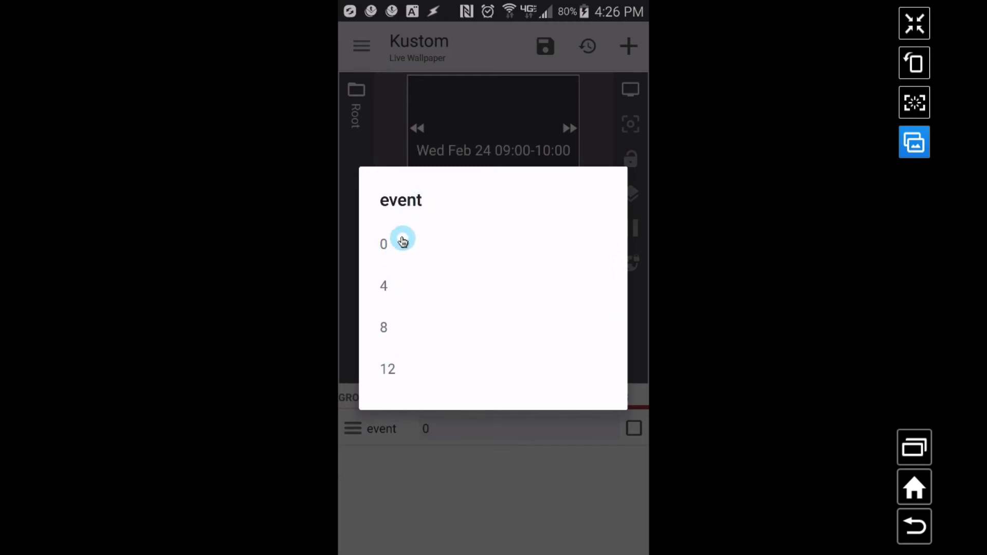
left_click(384, 244)
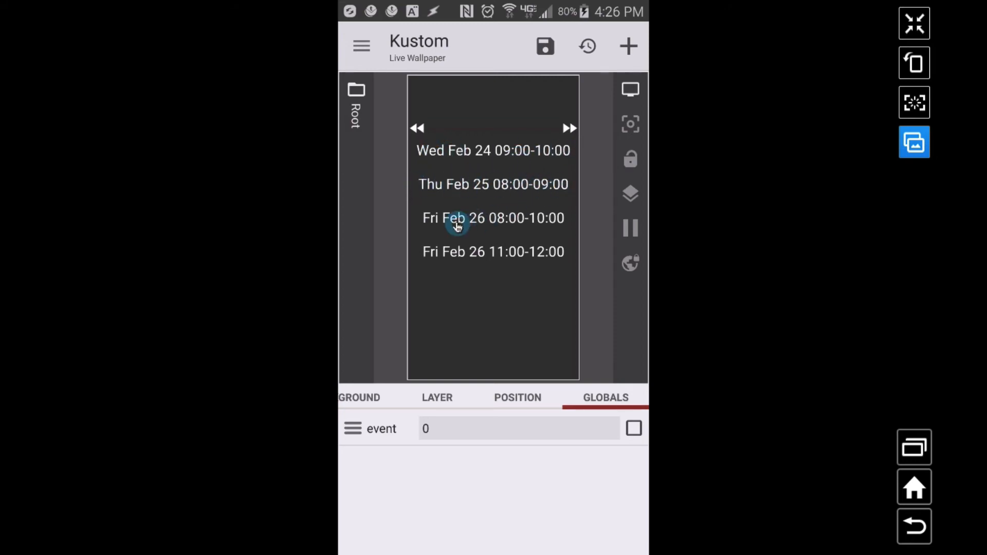
mouse_move(544, 218)
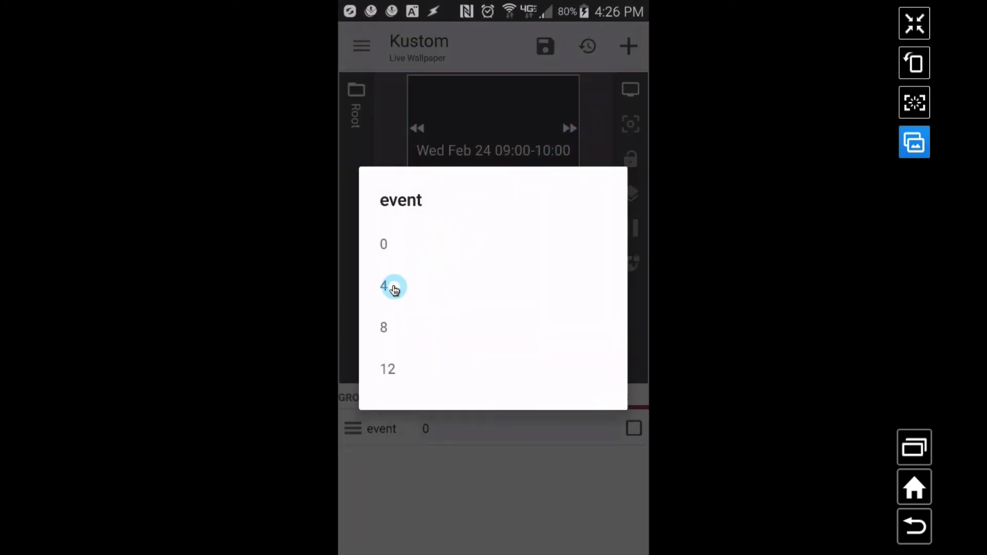
left_click(384, 286)
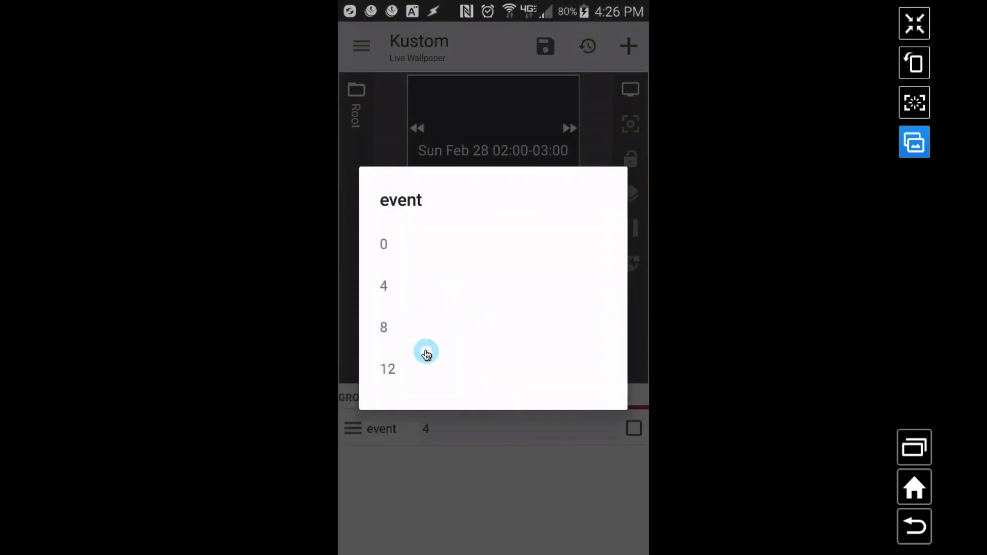
left_click(383, 328)
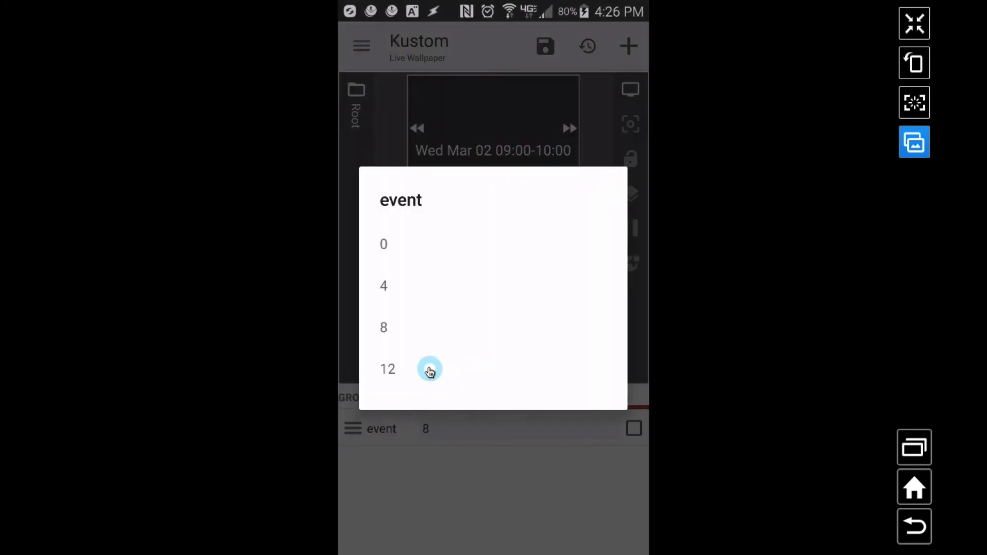
left_click(387, 369)
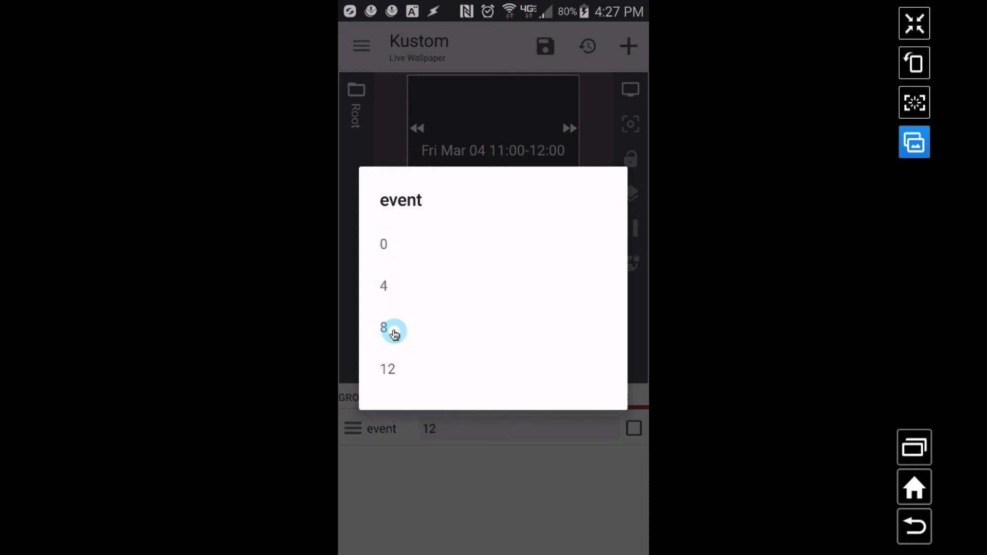
mouse_move(404, 376)
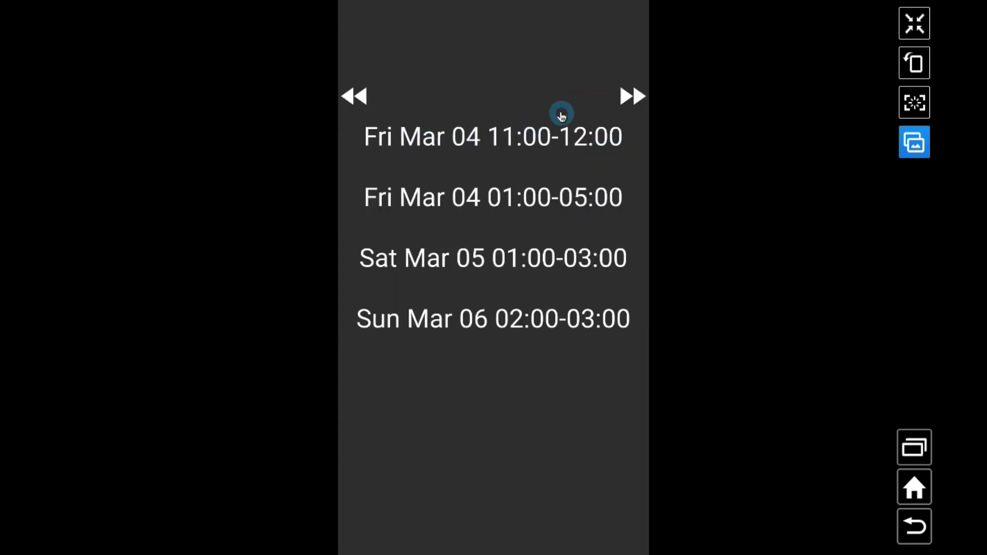
- Page forward through events to Fri Mar 04, then wrap back to Wed Feb 24
left_click(354, 96)
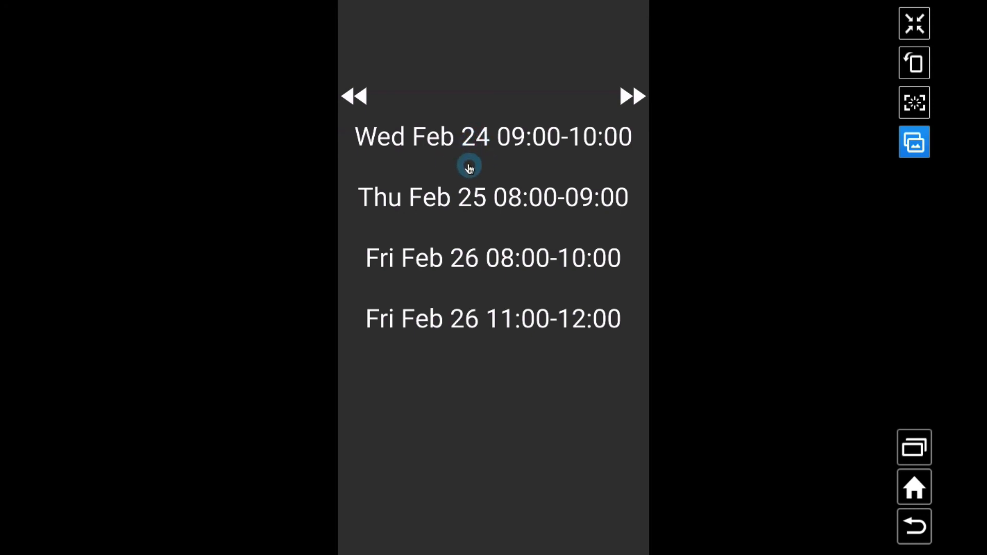
mouse_move(471, 173)
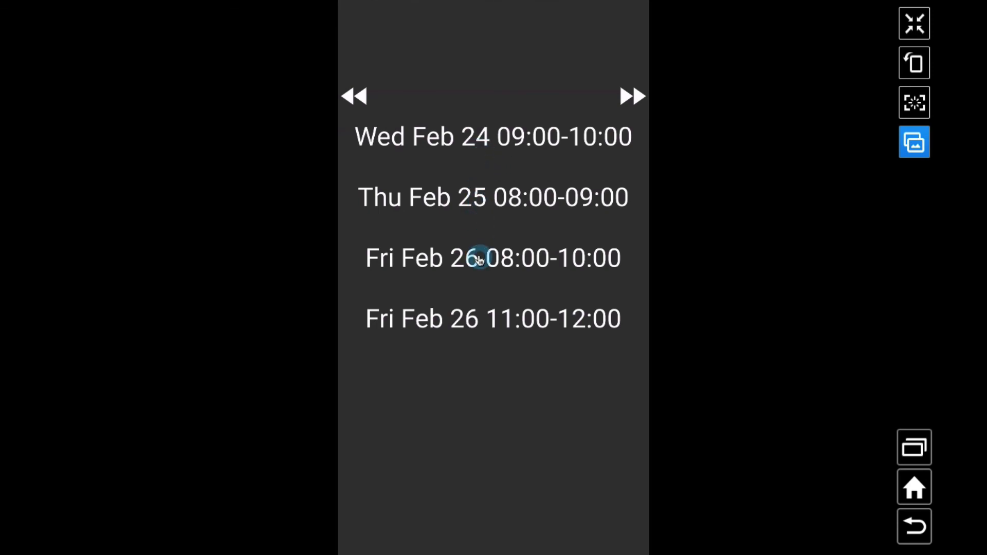
left_click(632, 96)
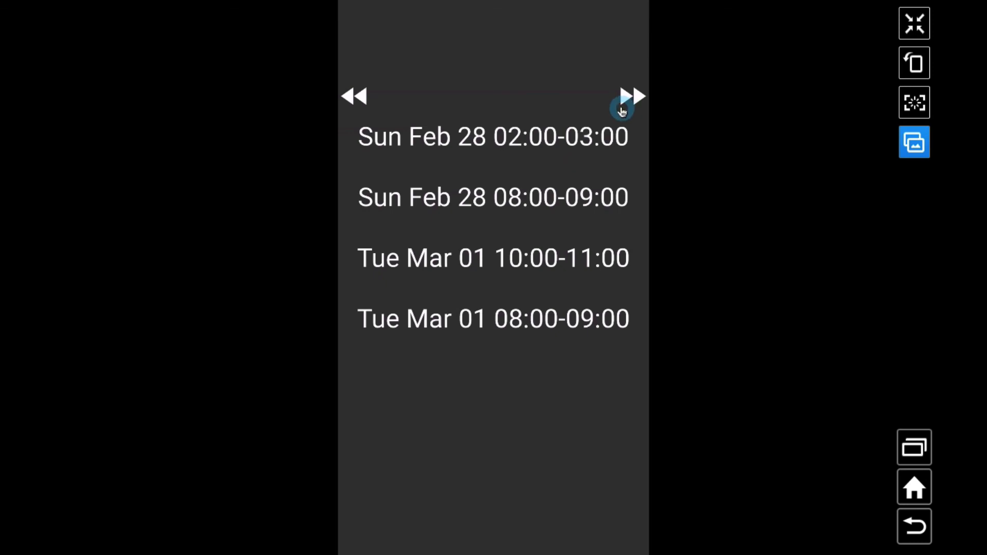
left_click(633, 96)
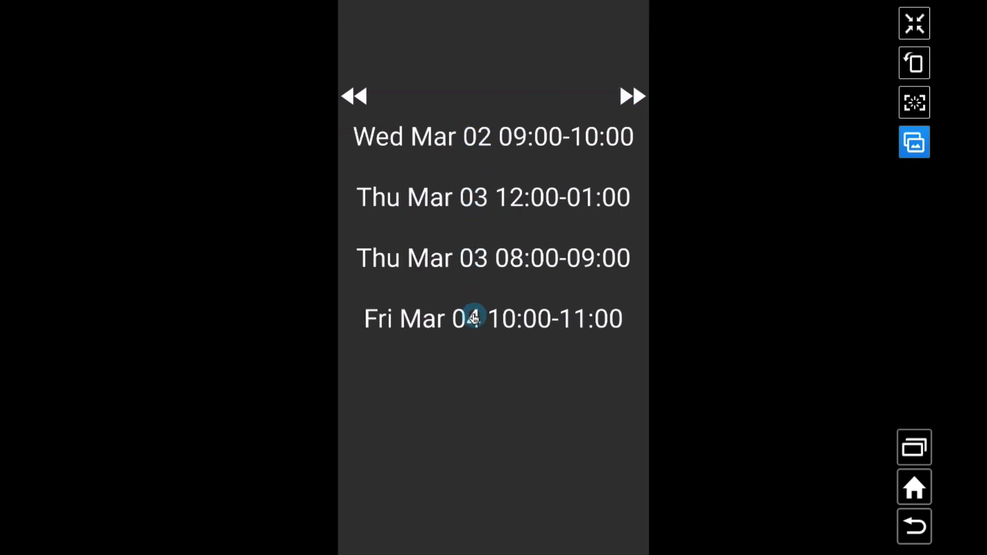
left_click(631, 95)
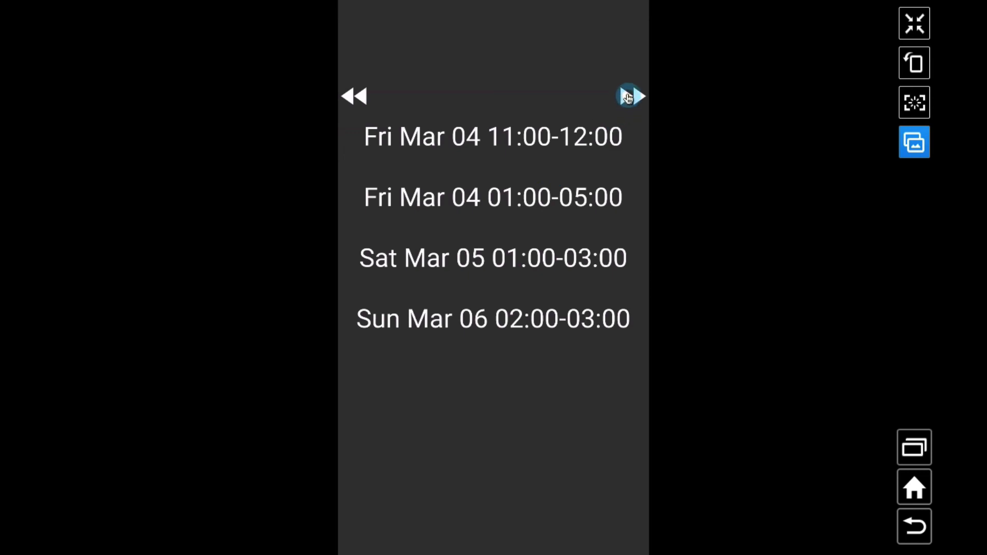
left_click(633, 96)
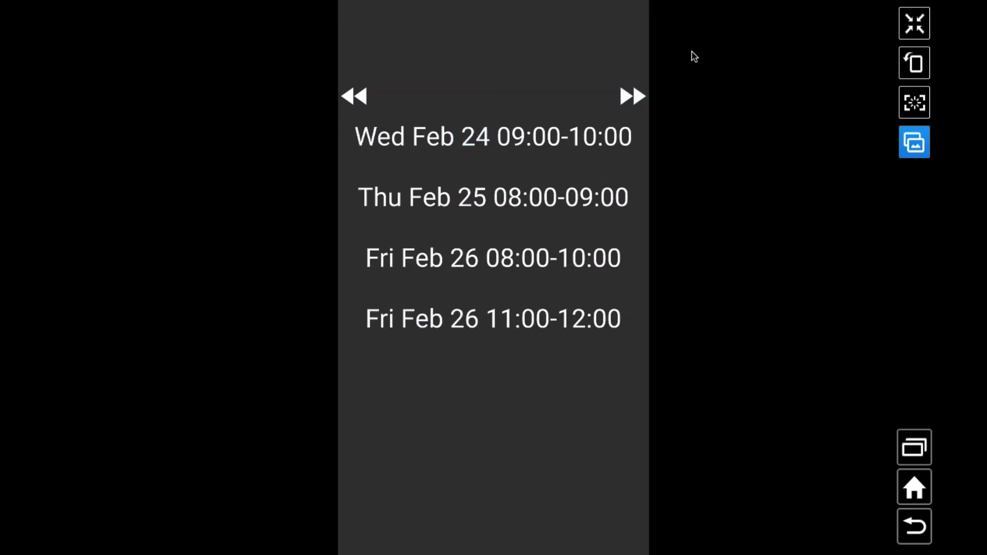
left_click(457, 137)
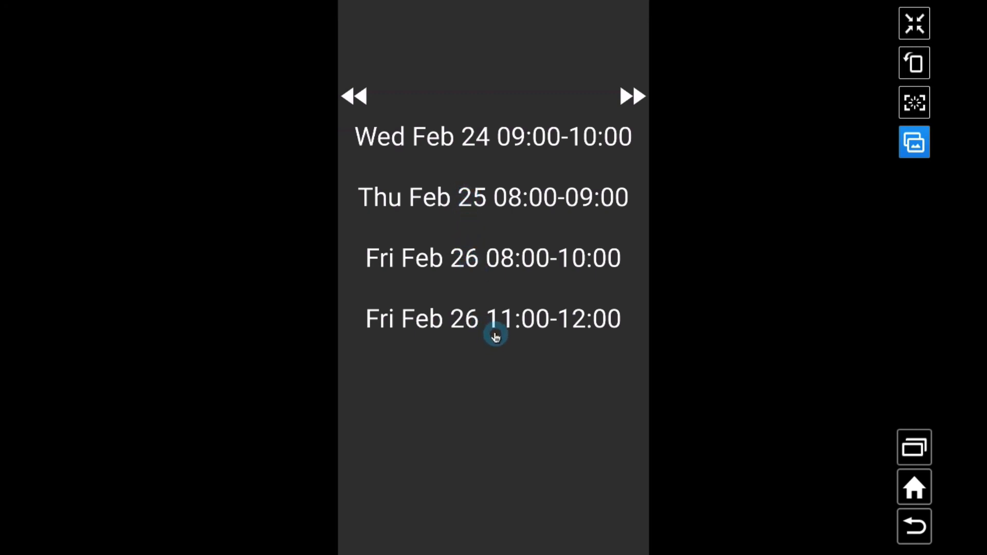
mouse_move(511, 369)
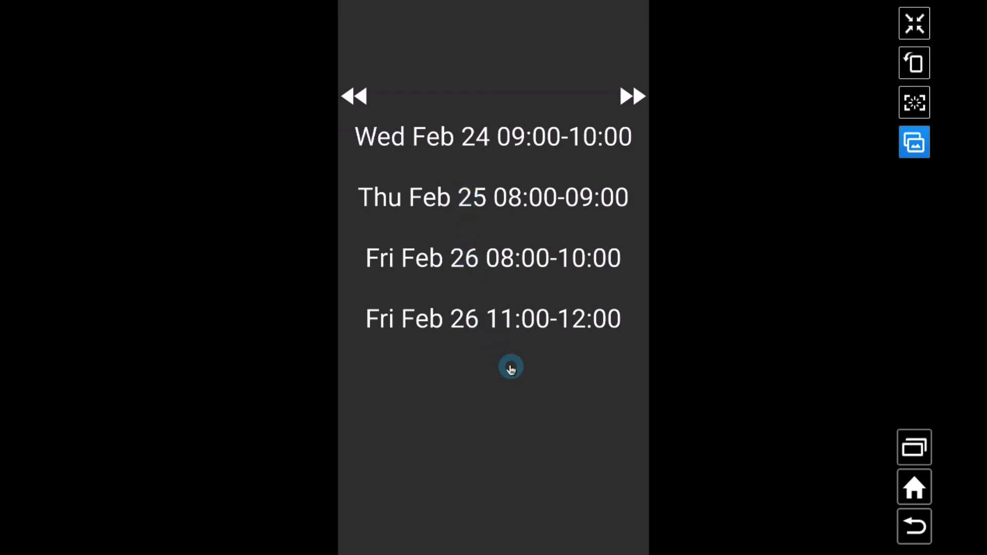
mouse_move(637, 75)
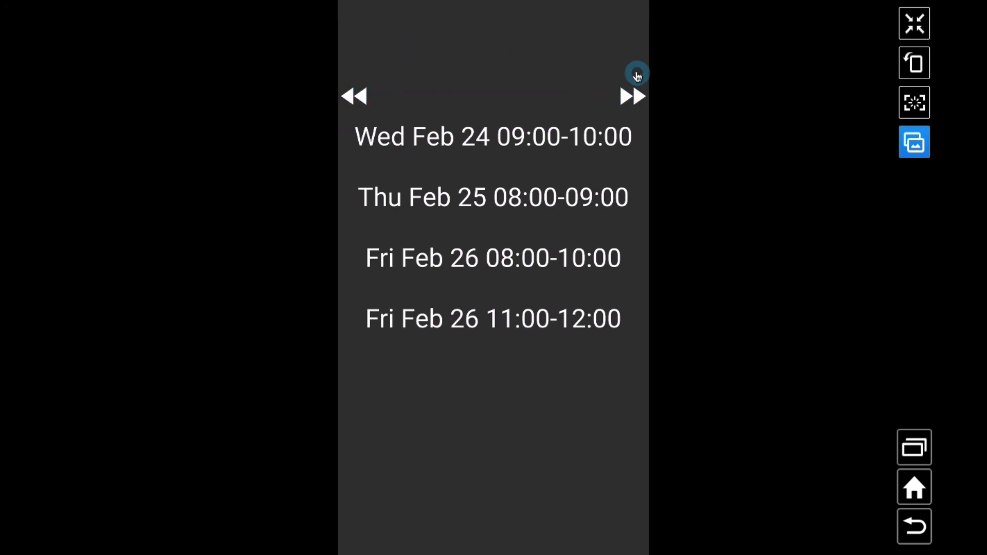